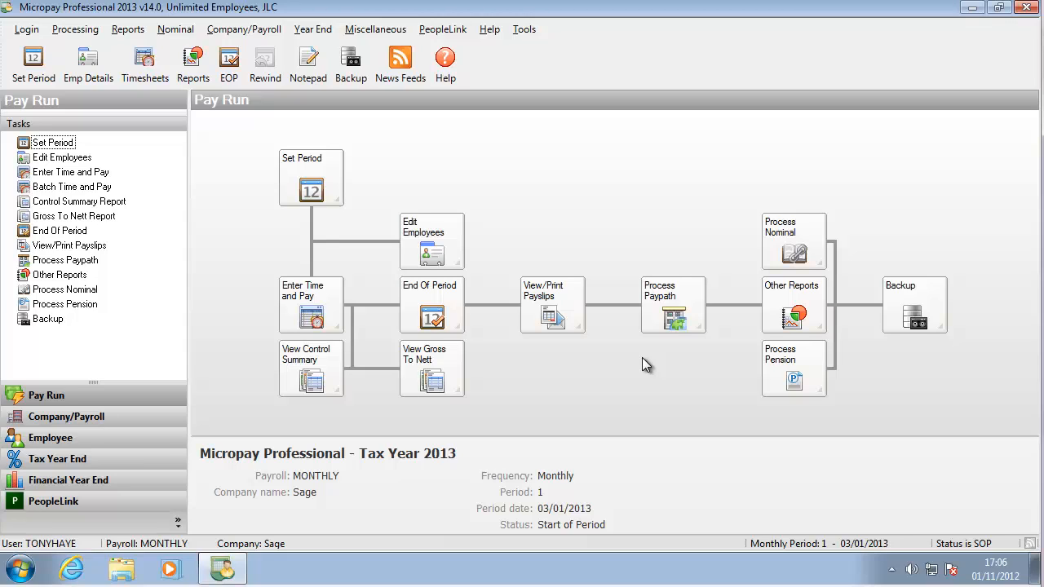
- Choose Enter Time and Pay from the Pay Run diagram for monthly period 1
click(310, 306)
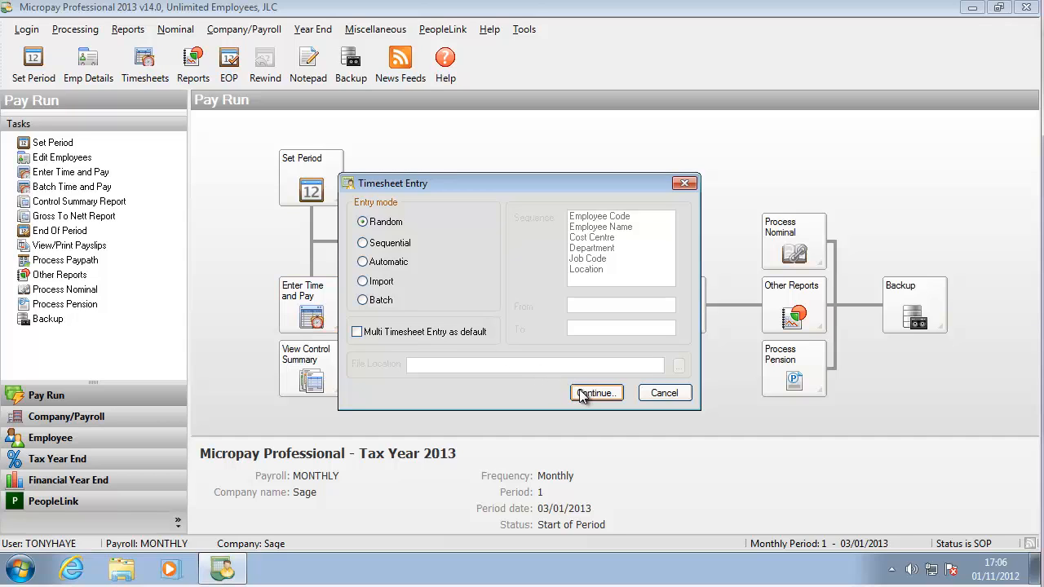
click(596, 392)
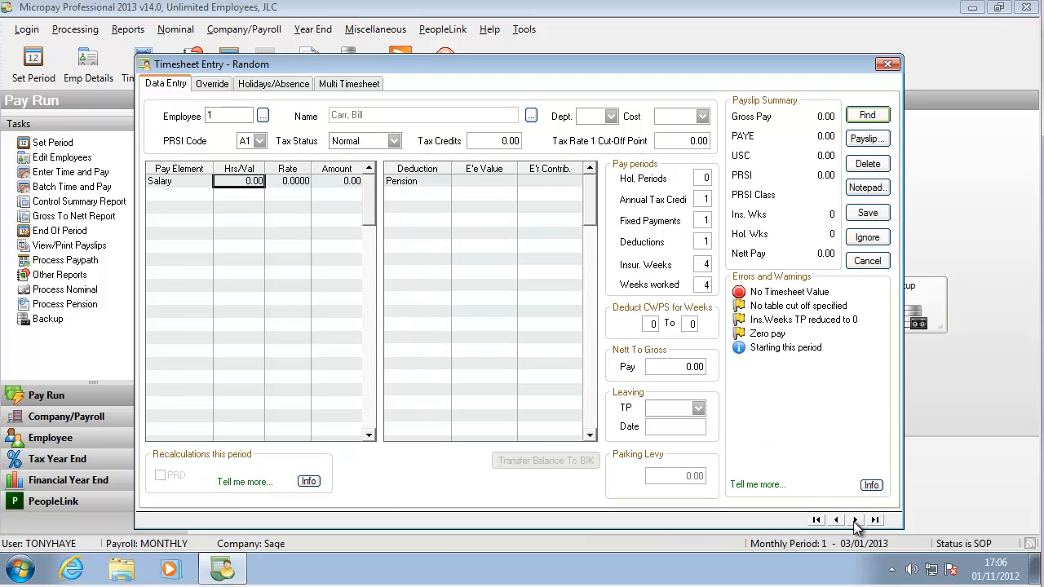
mouse_move(182, 163)
text(3000)
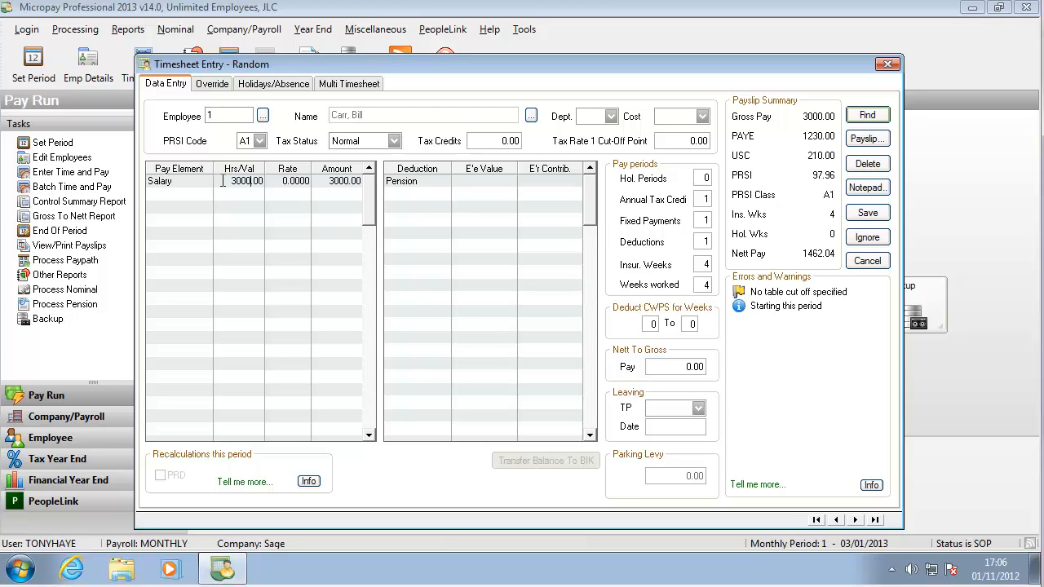
click(867, 138)
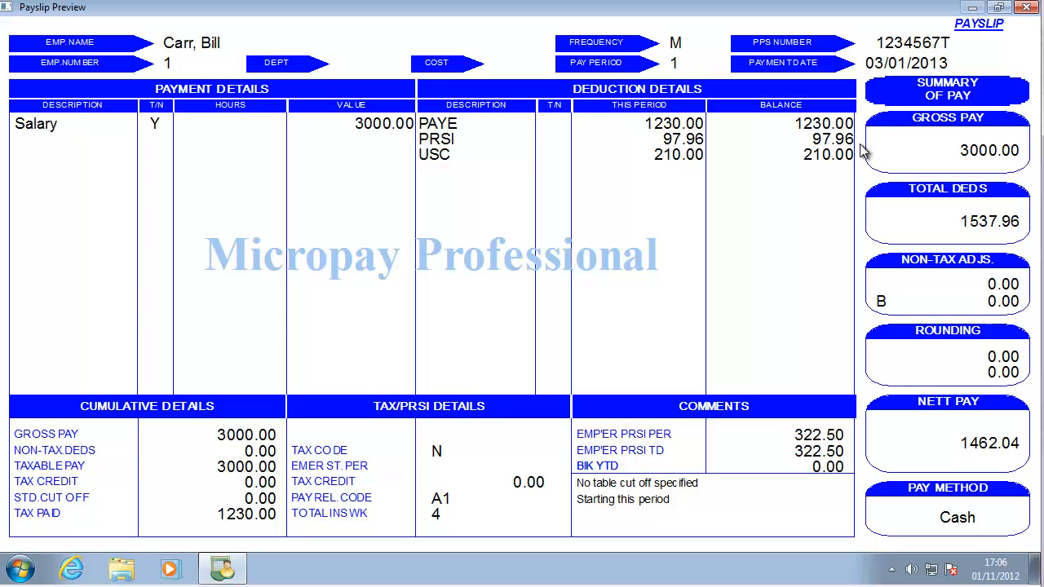
mouse_move(887, 131)
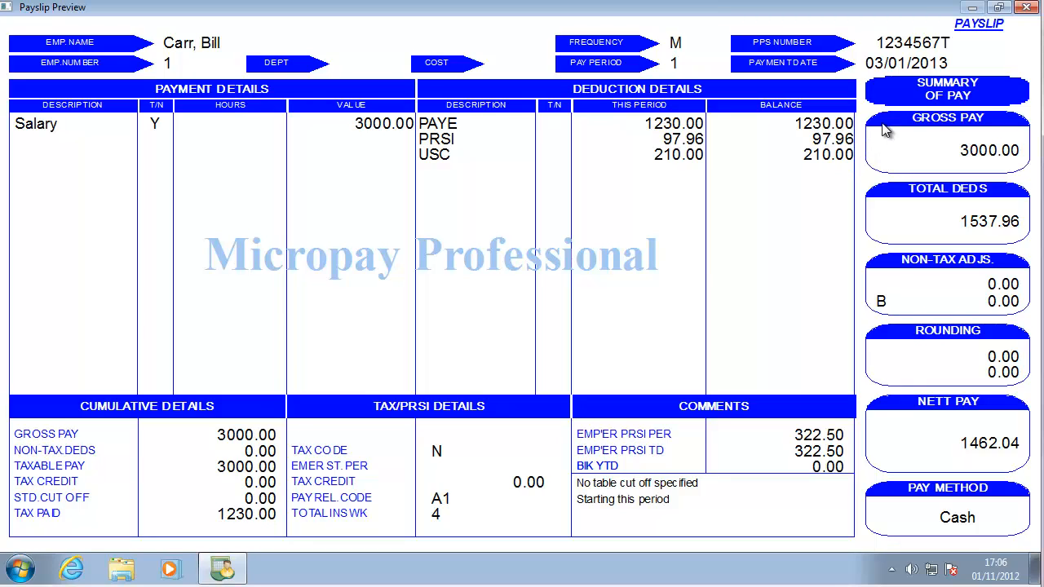
click(1025, 8)
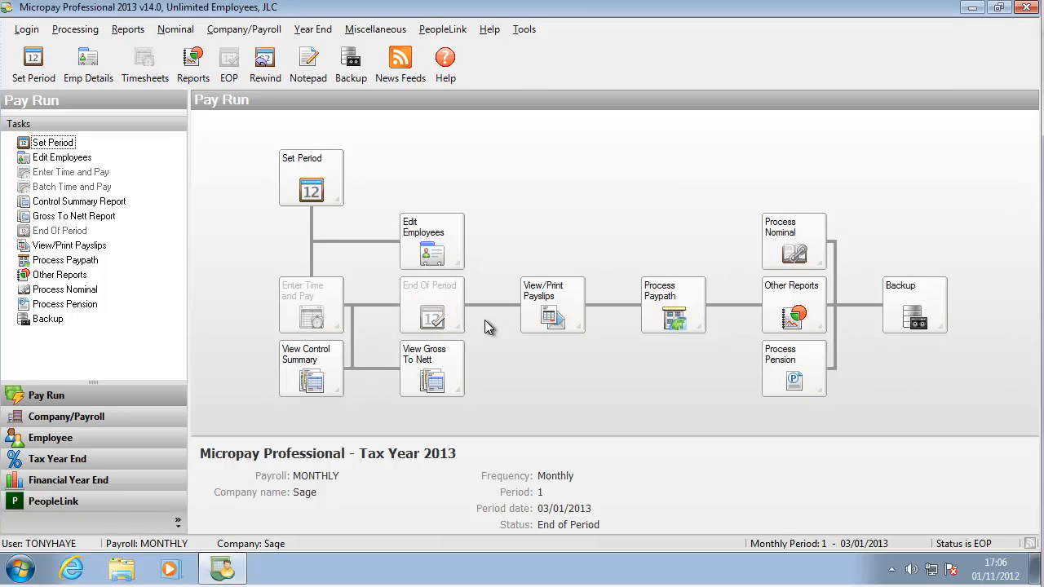
click(310, 369)
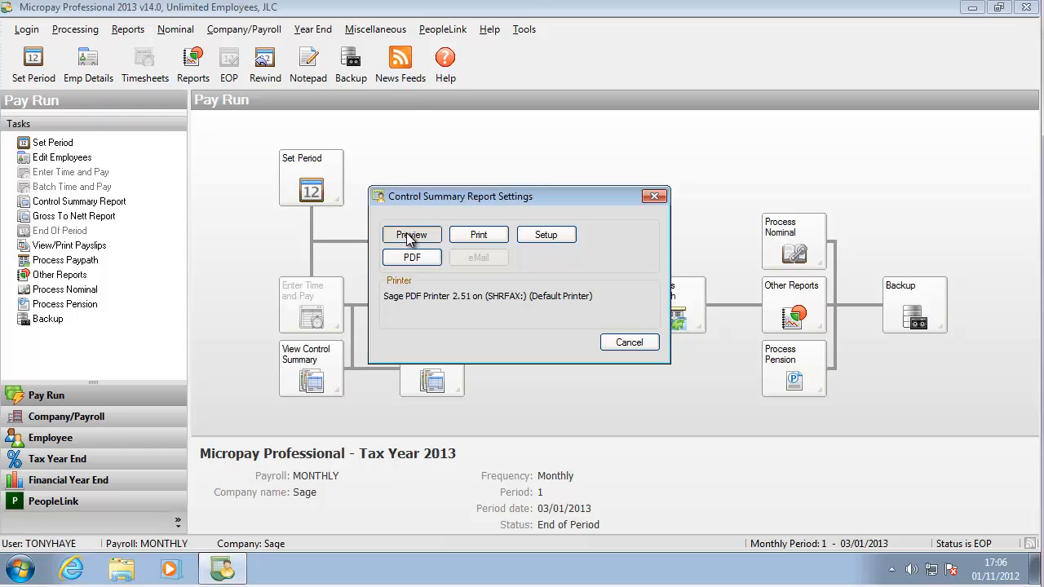
click(411, 235)
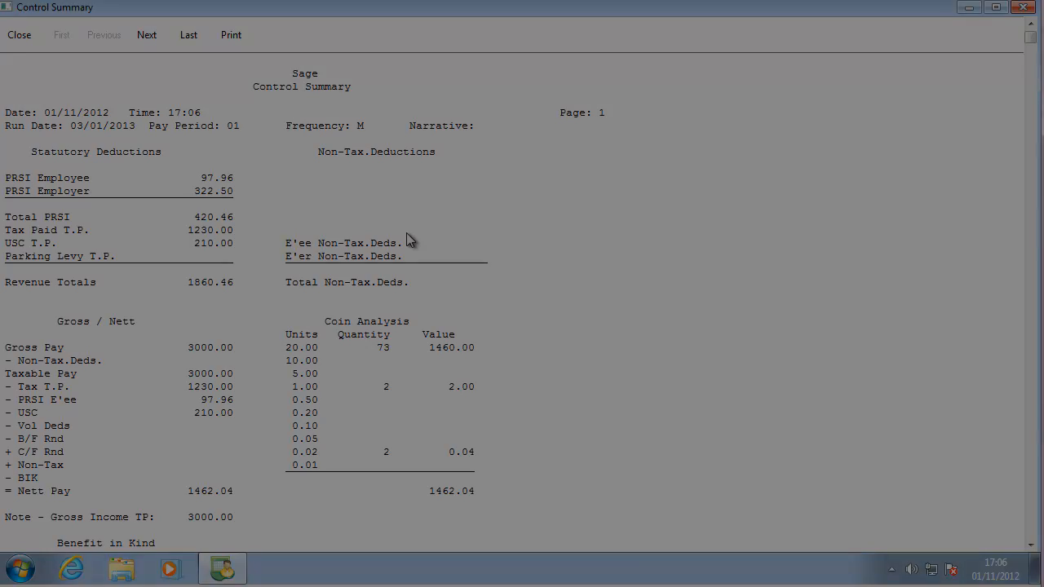
click(19, 34)
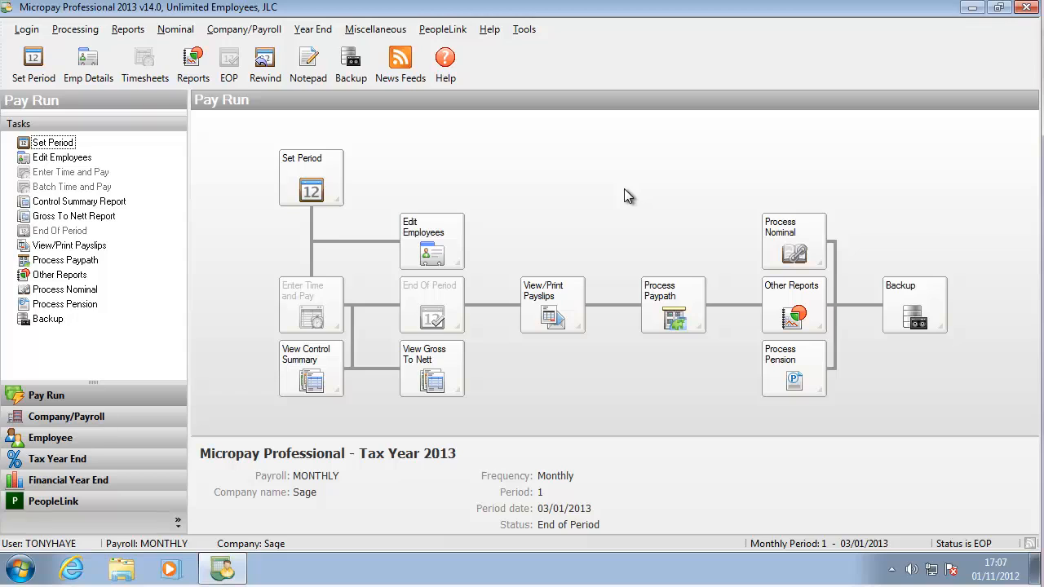
mouse_move(311, 177)
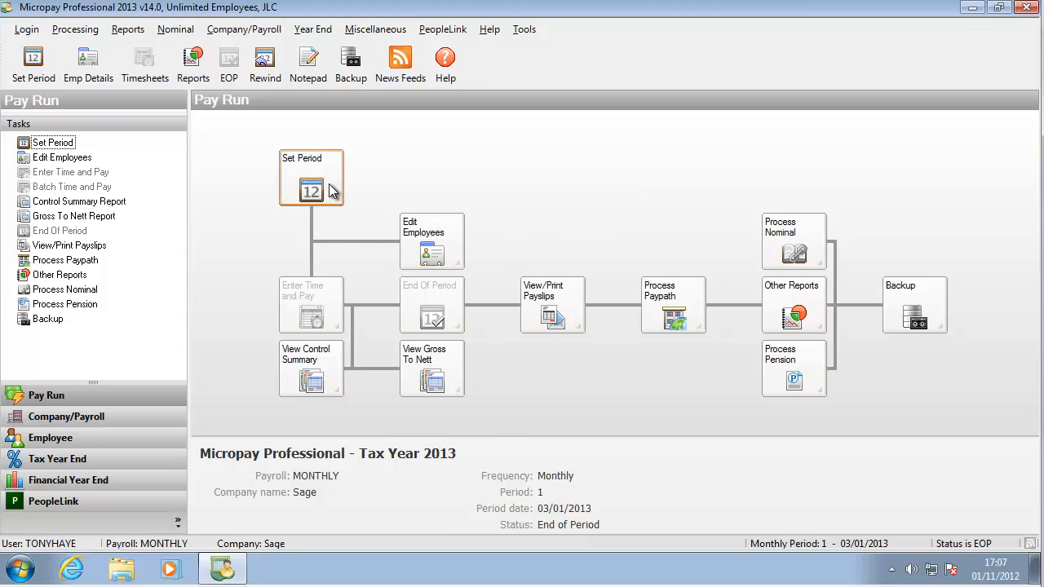
- Set the new period to process to 2, dated 01/02/2013, and confirm
click(311, 177)
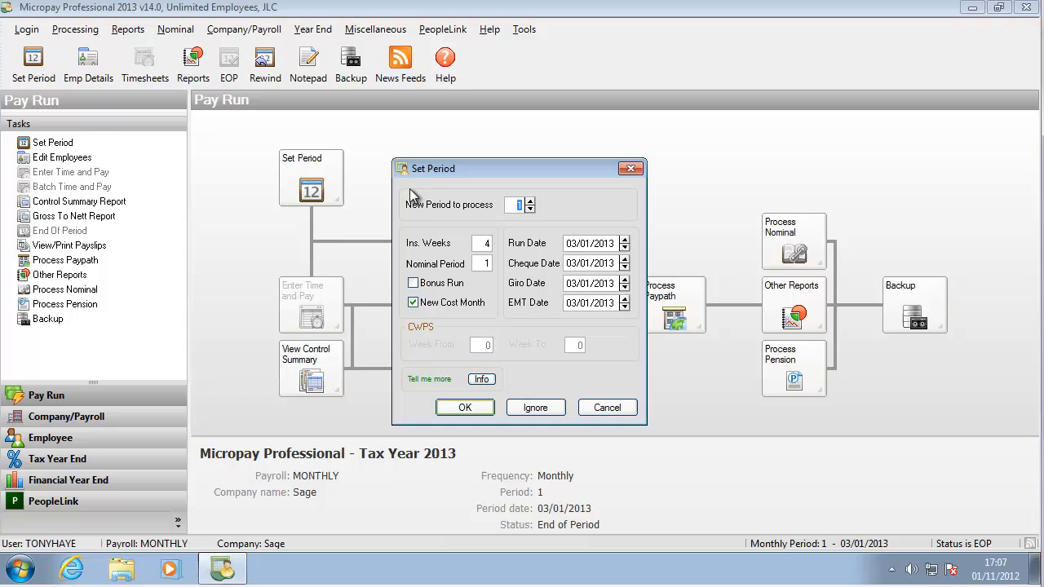
click(530, 201)
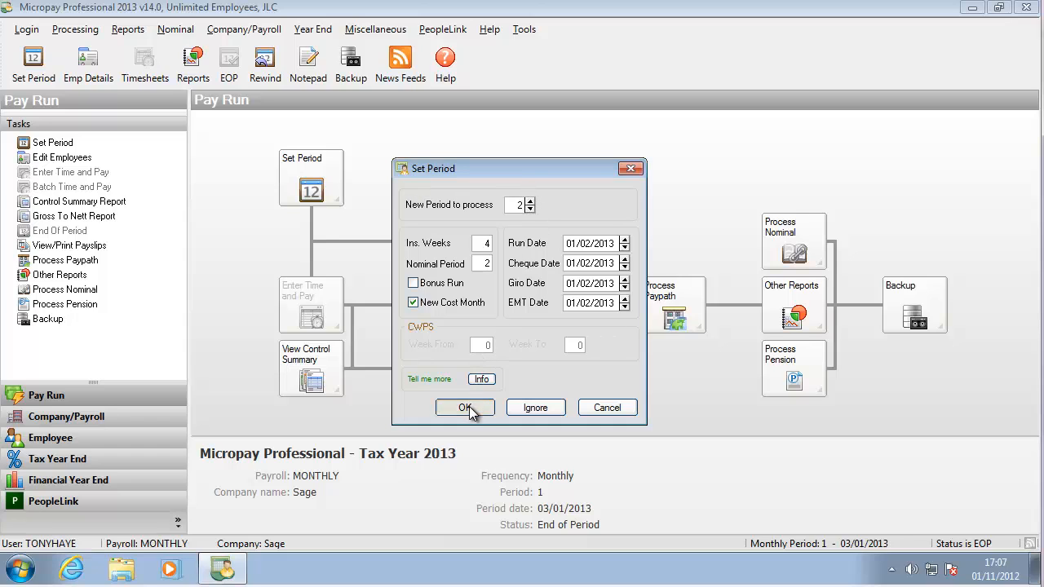
click(465, 407)
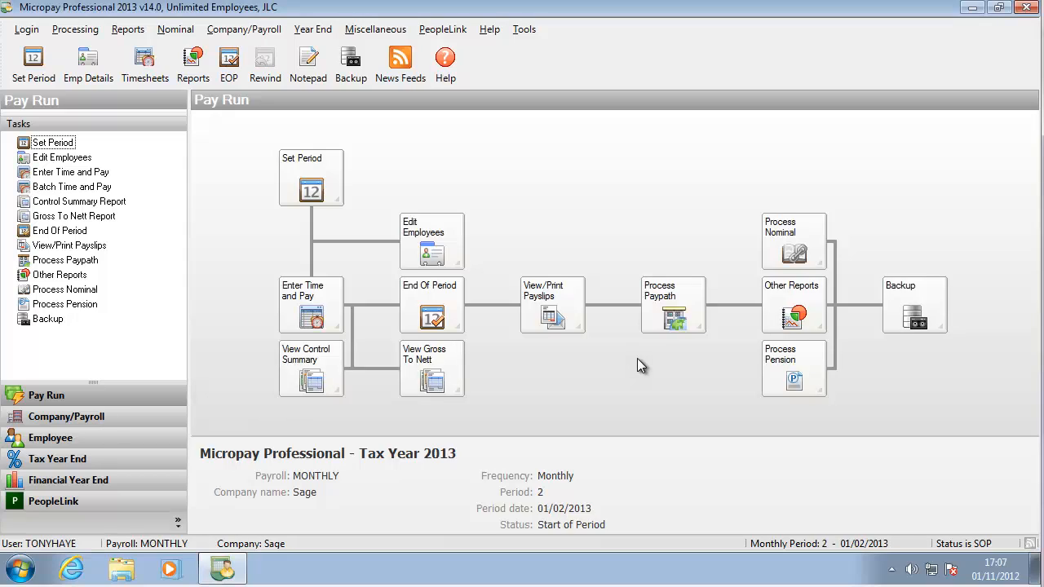